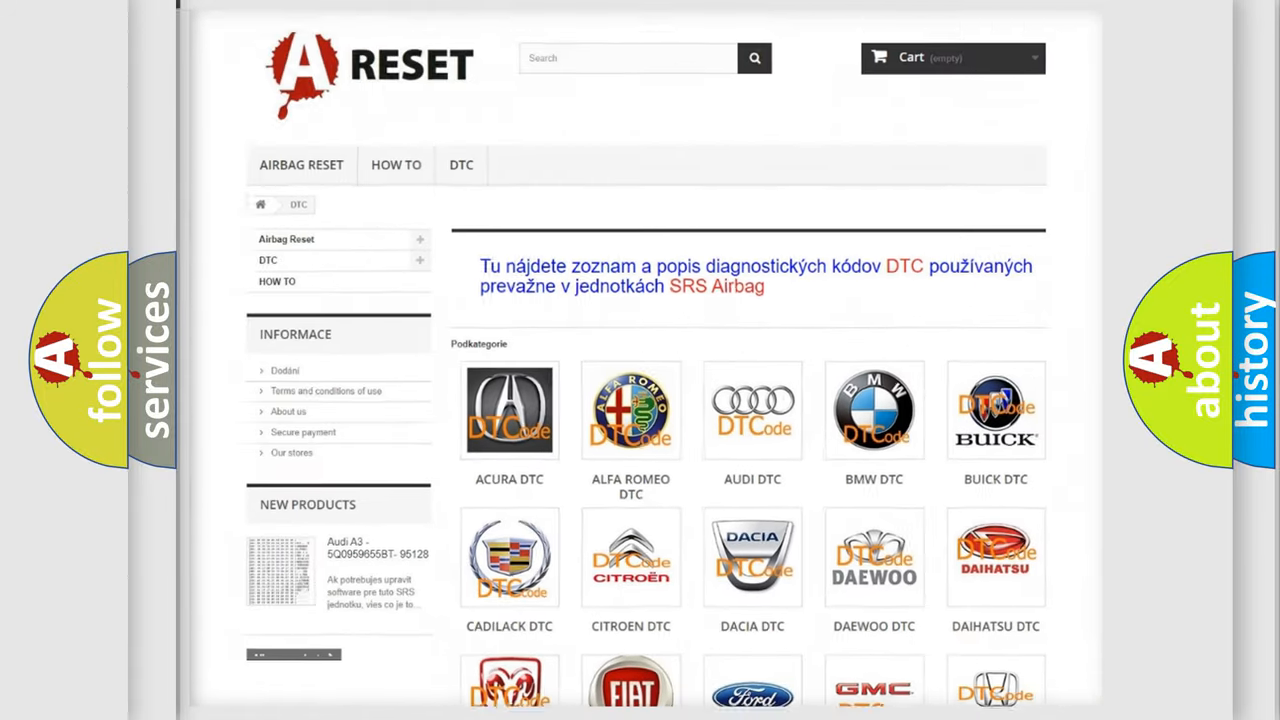
- Scroll down through the list of Ford DTC code subcategories
scroll("down", 3)
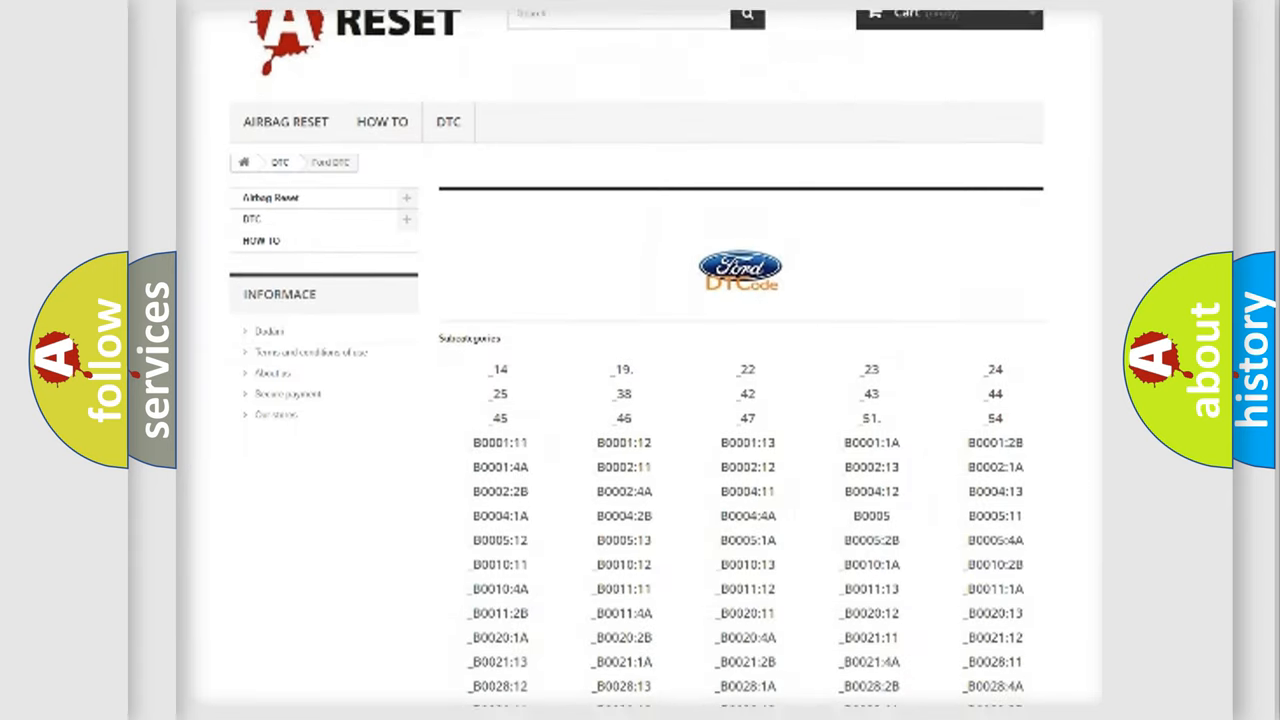
scroll("down", 3)
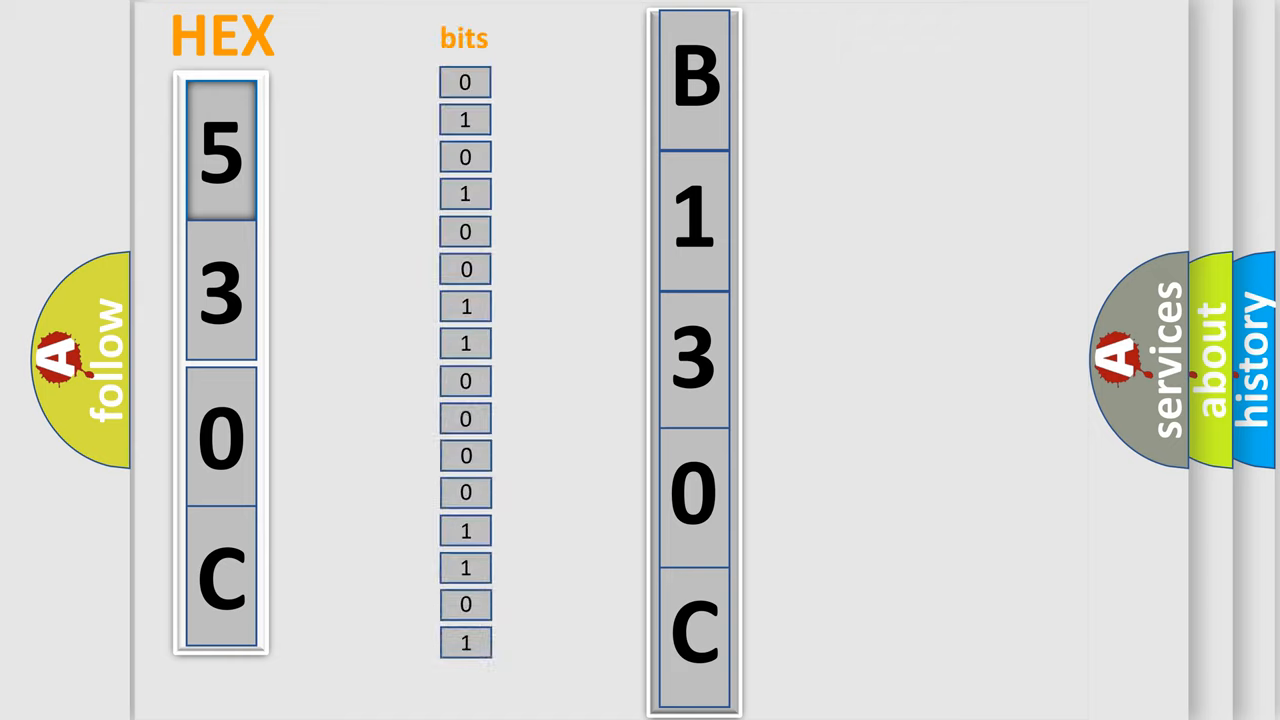
- Advance to the HEX slide decoding 530C bit by bit into B130C
left_click(464, 643)
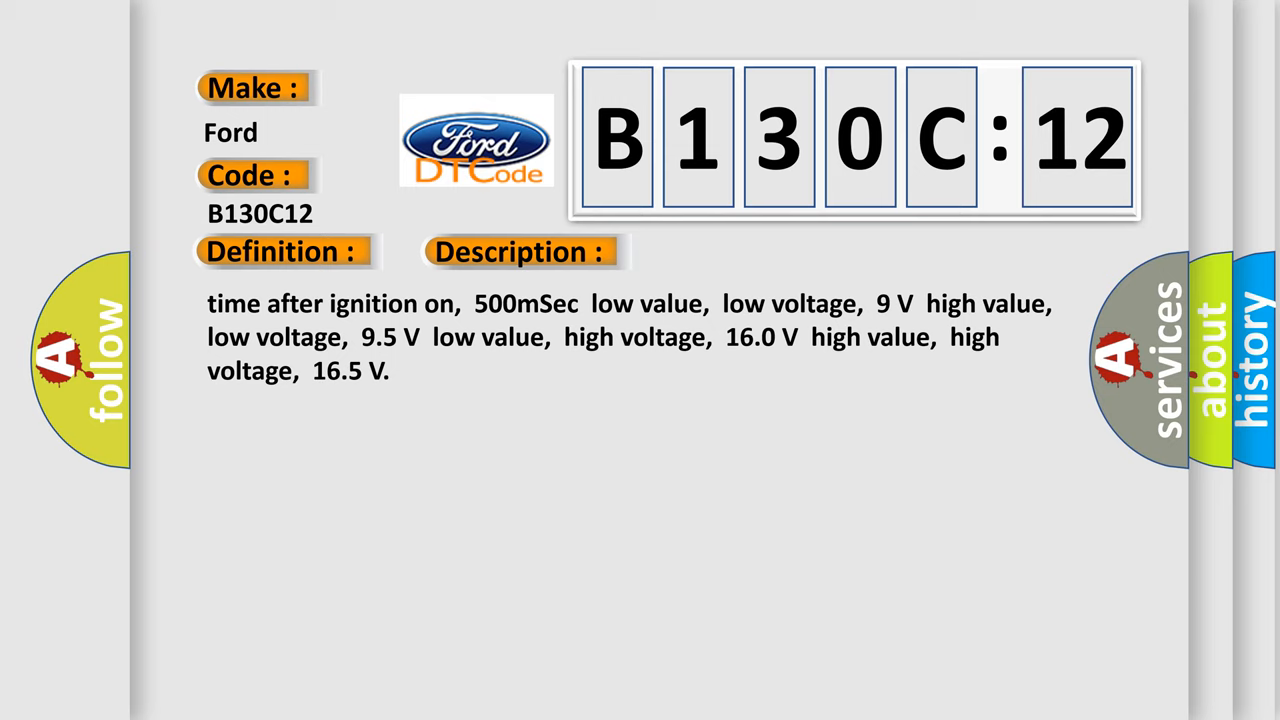
- Reveal the B130C12 cause text: Circuit Short To Battery
left_click(735, 251)
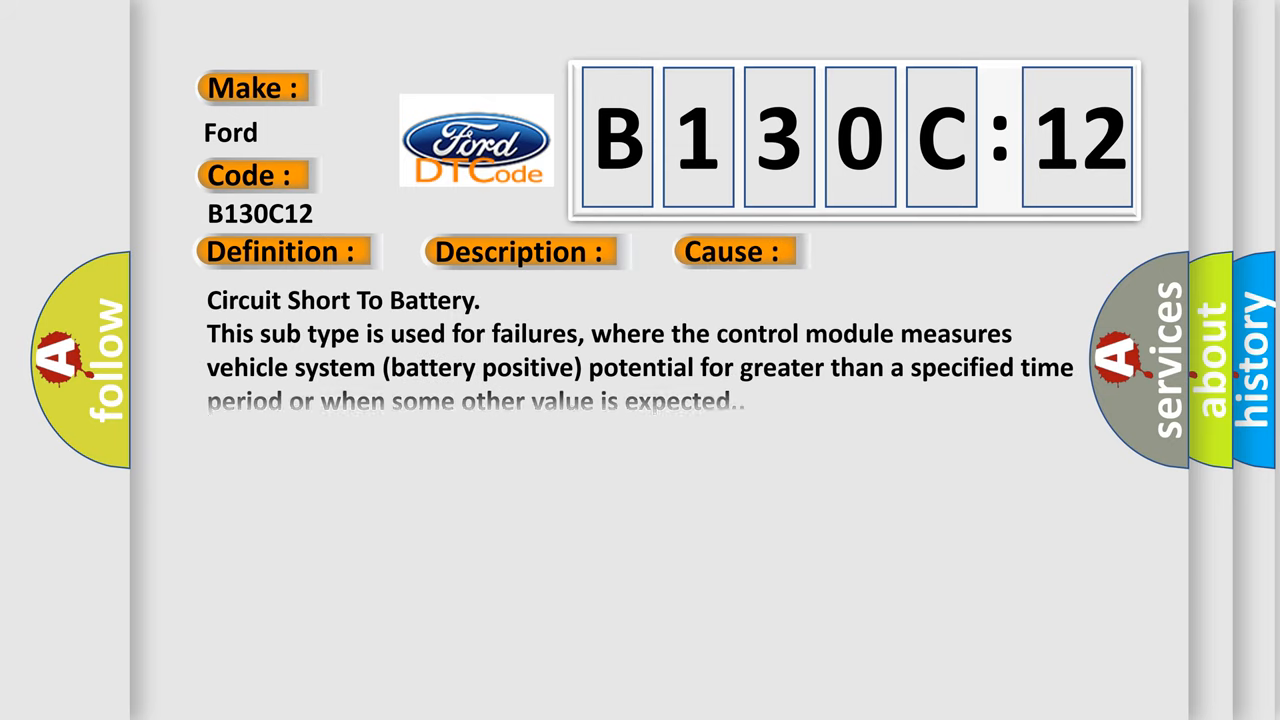